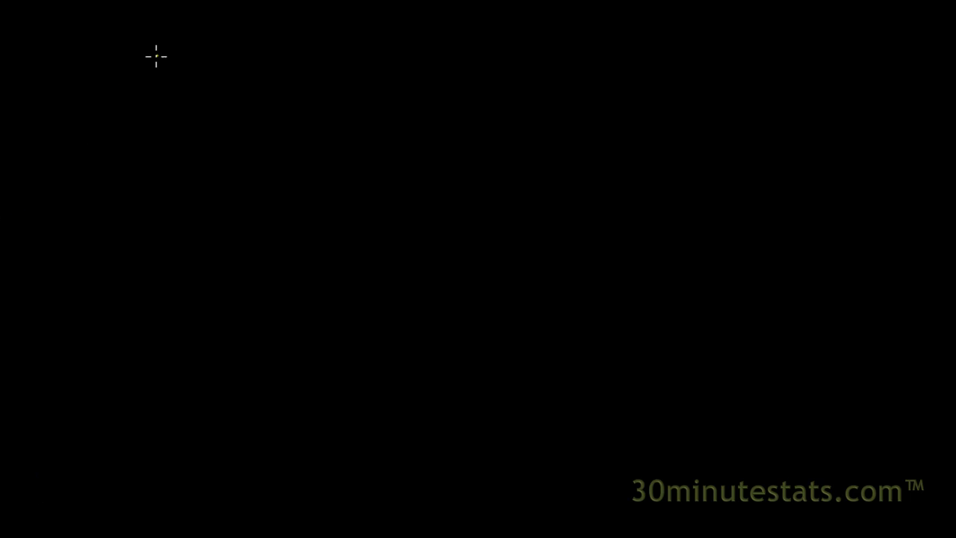
{"action": "mouse_move", "coordinate": [104, 52]}
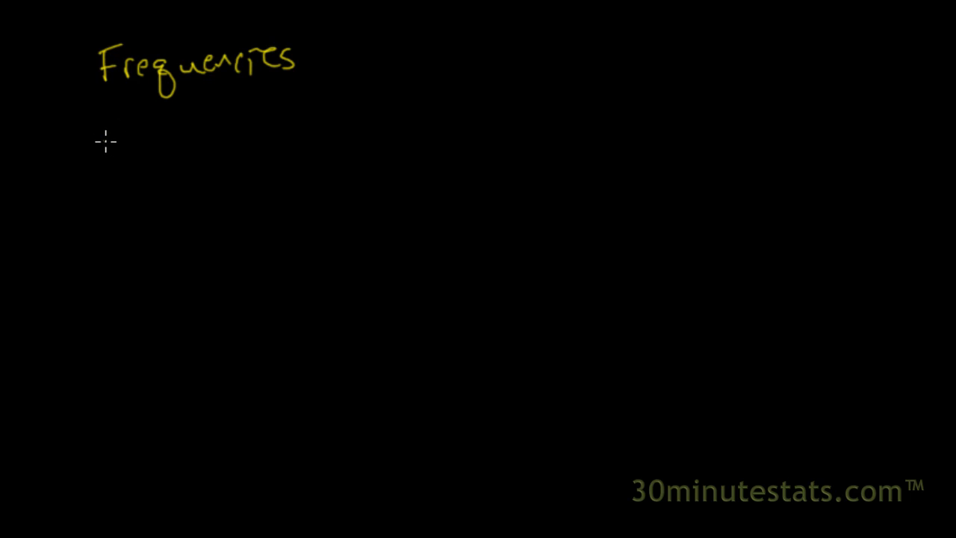
Step: Handwrite the heading Array, then Red and Green below it in their own pen colours
{"action": "left_click_drag", "start_coordinate": [104, 135], "coordinate": [179, 135]}
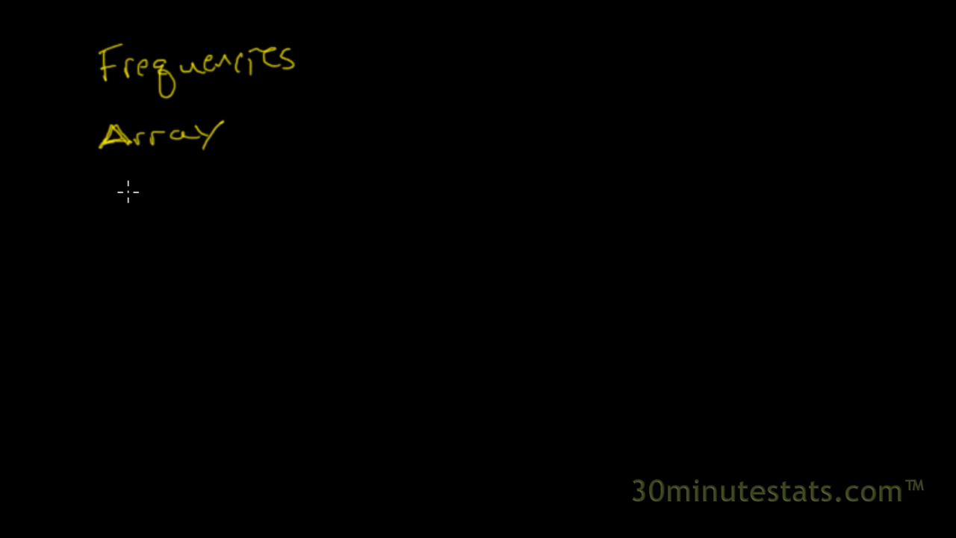
{"action": "left_click_drag", "start_coordinate": [119, 197], "coordinate": [137, 172]}
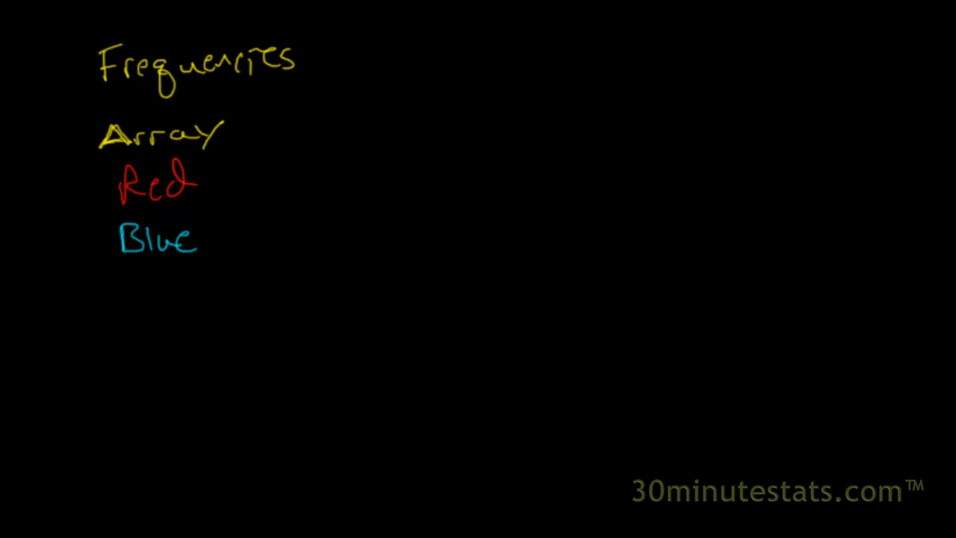
{"action": "left_click_drag", "start_coordinate": [119, 276], "coordinate": [157, 306]}
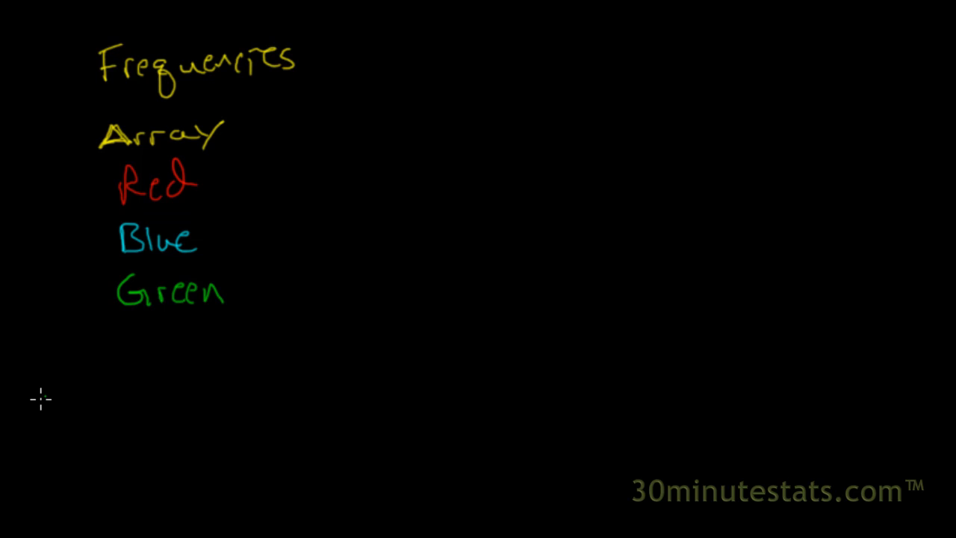
{"action": "mouse_move", "coordinate": [117, 335]}
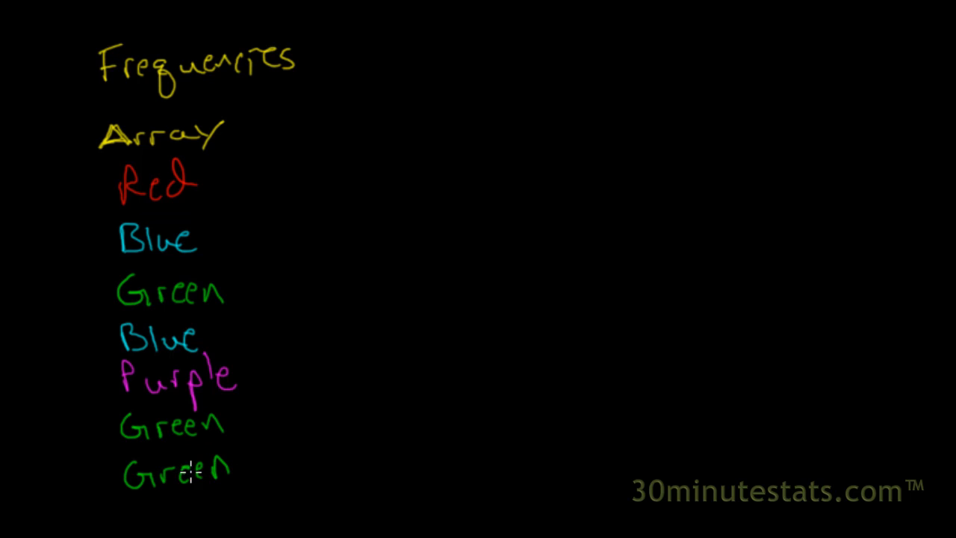
{"action": "mouse_move", "coordinate": [194, 218]}
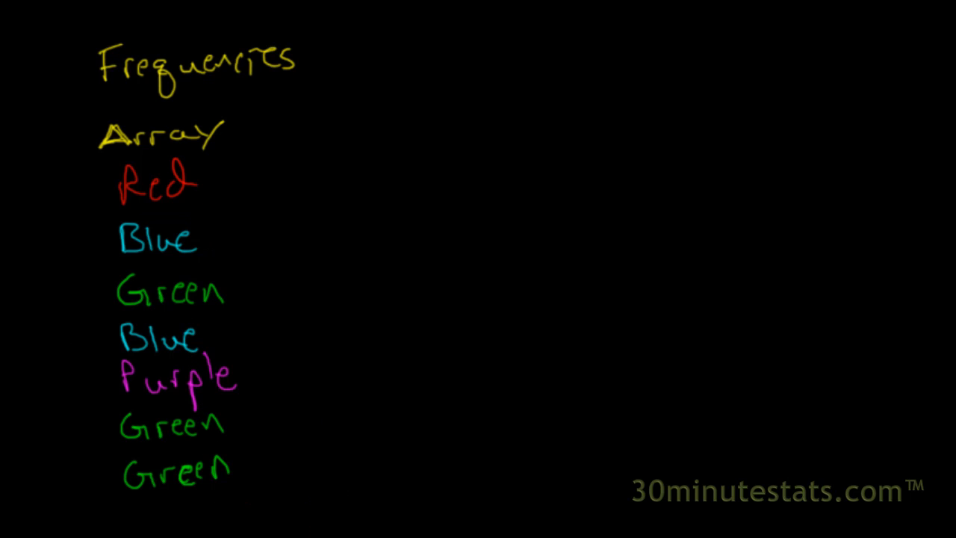
{"action": "mouse_move", "coordinate": [706, 409]}
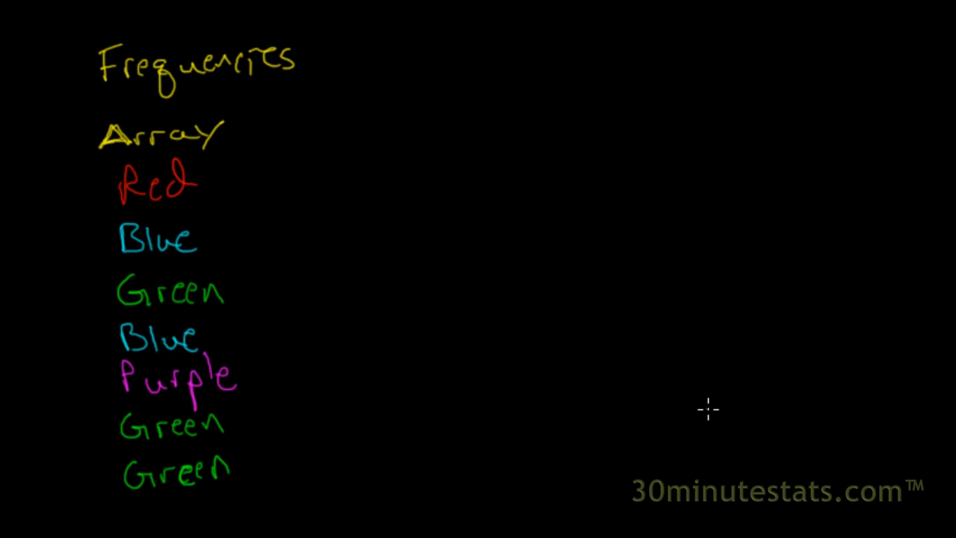
{"action": "mouse_move", "coordinate": [353, 114]}
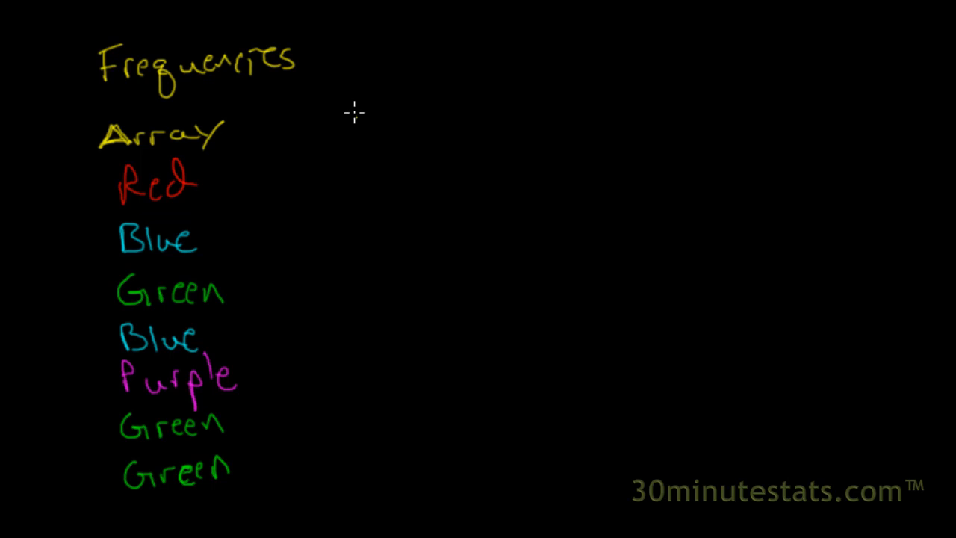
{"action": "mouse_move", "coordinate": [328, 107]}
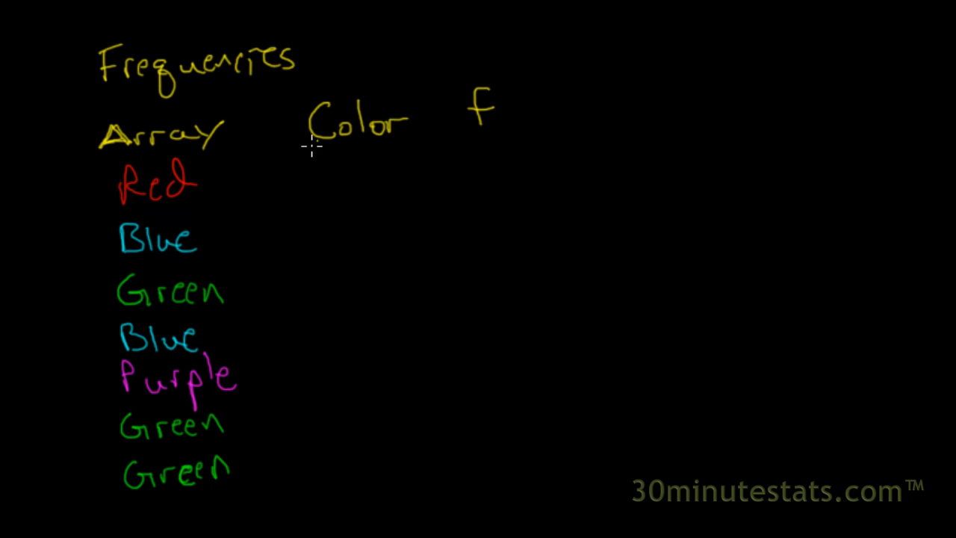
Step: Underline the Color and f headings of the new frequency table
{"action": "left_click_drag", "start_coordinate": [311, 148], "coordinate": [511, 135]}
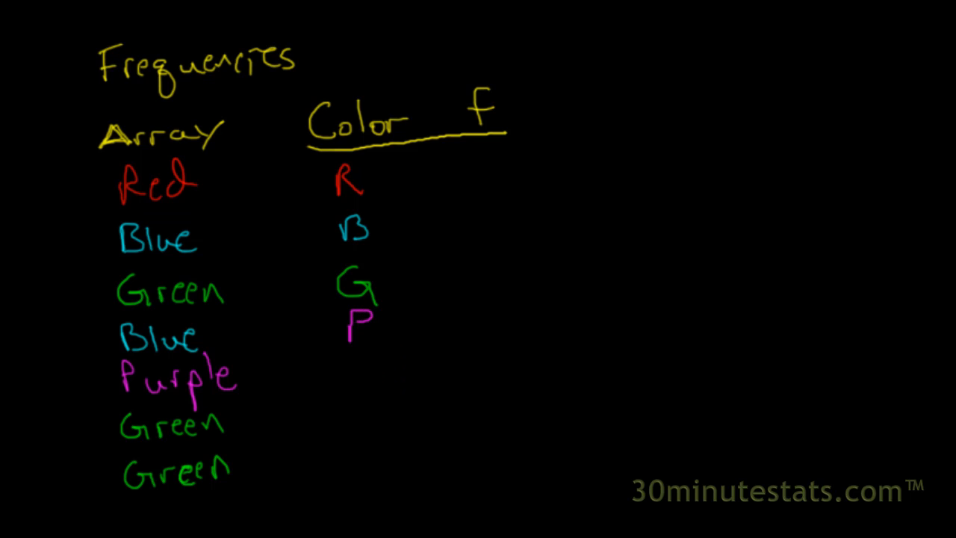
{"action": "mouse_move", "coordinate": [334, 263]}
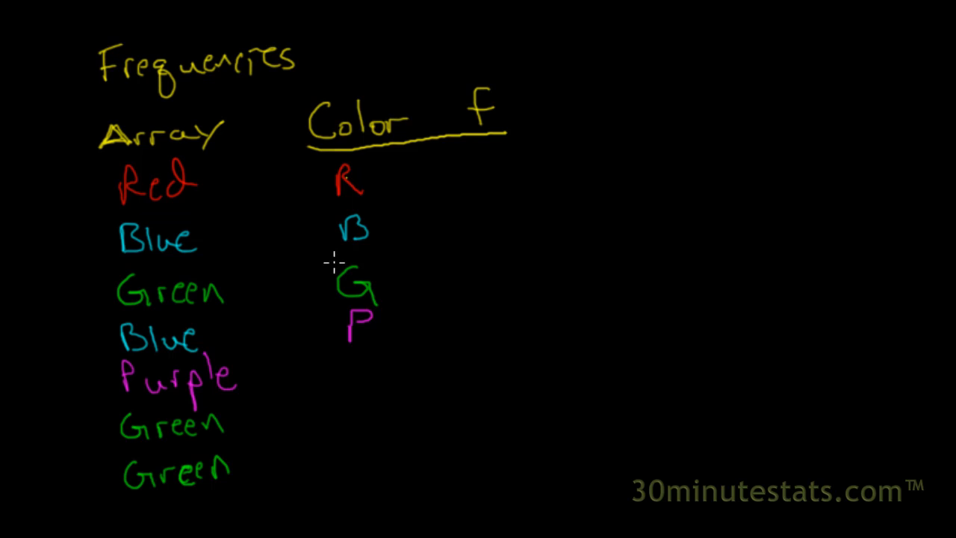
{"action": "mouse_move", "coordinate": [386, 195]}
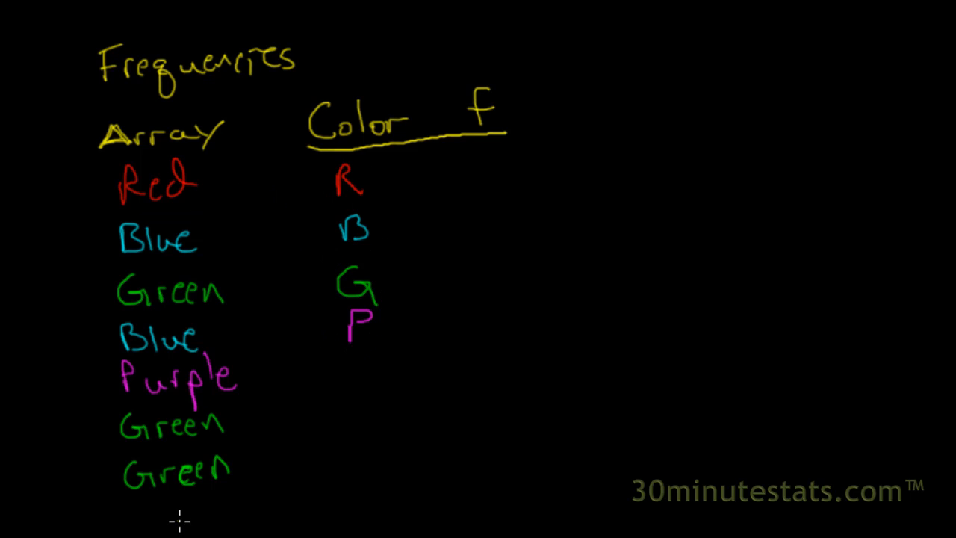
{"action": "mouse_move", "coordinate": [460, 182]}
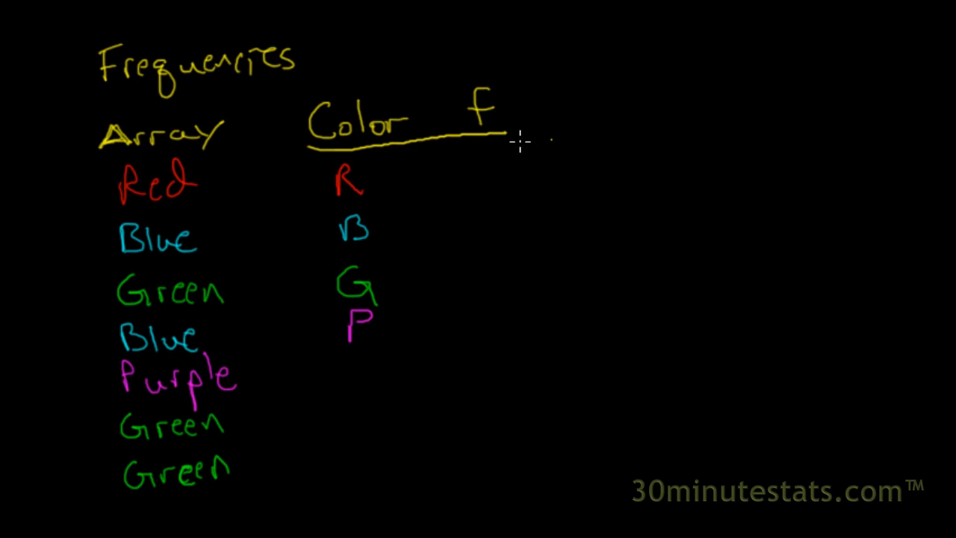
{"action": "mouse_move", "coordinate": [475, 154]}
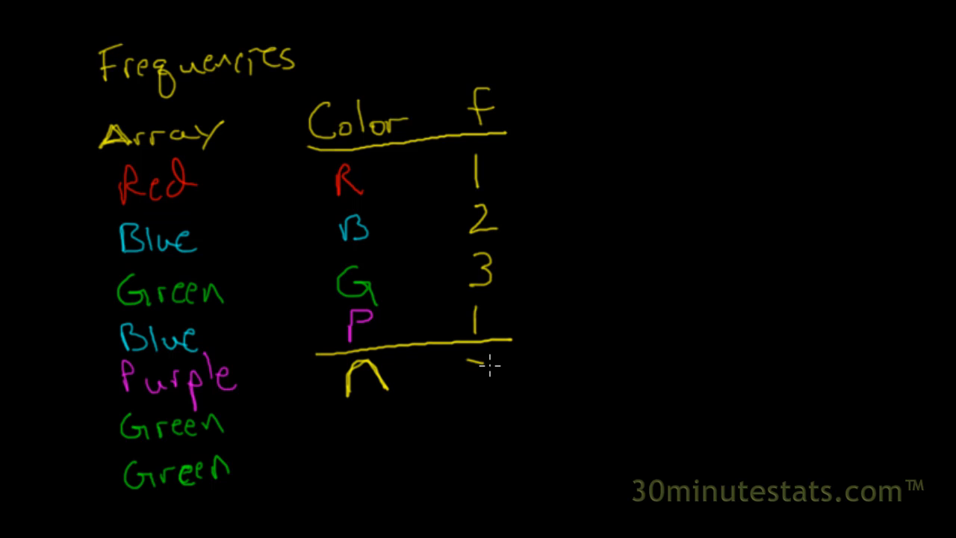
Step: Write the total 7 beside n, then begin the fresh Array heading
{"action": "left_click_drag", "start_coordinate": [480, 366], "coordinate": [466, 403]}
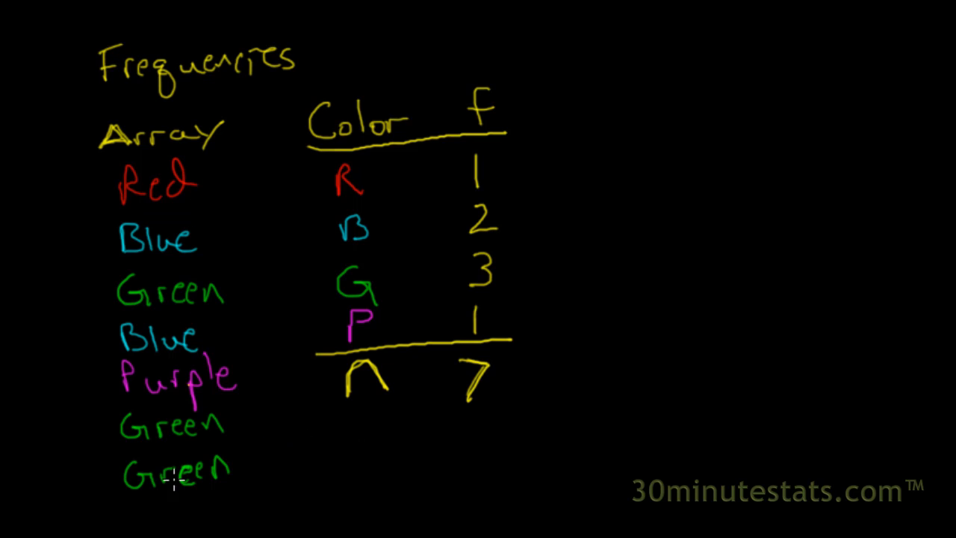
{"action": "mouse_move", "coordinate": [472, 332]}
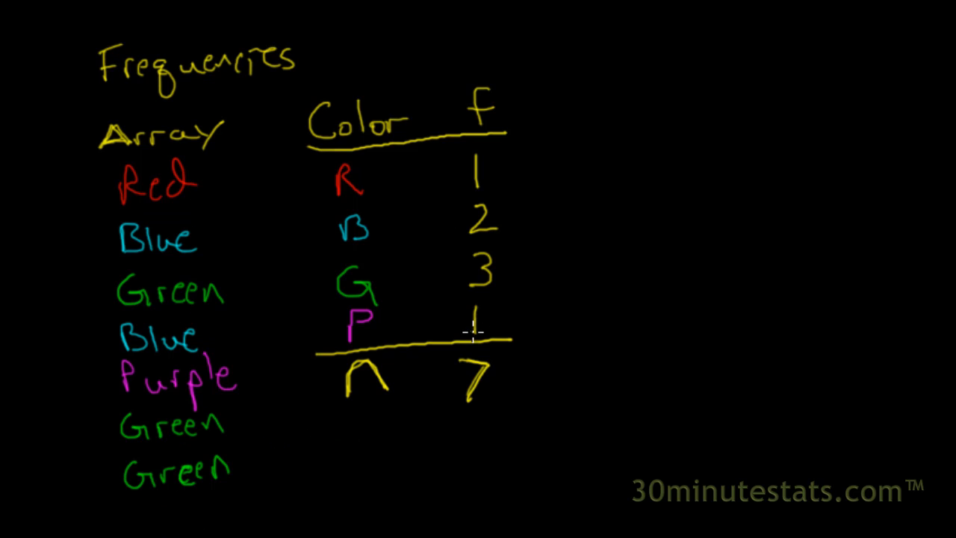
{"action": "mouse_move", "coordinate": [309, 431]}
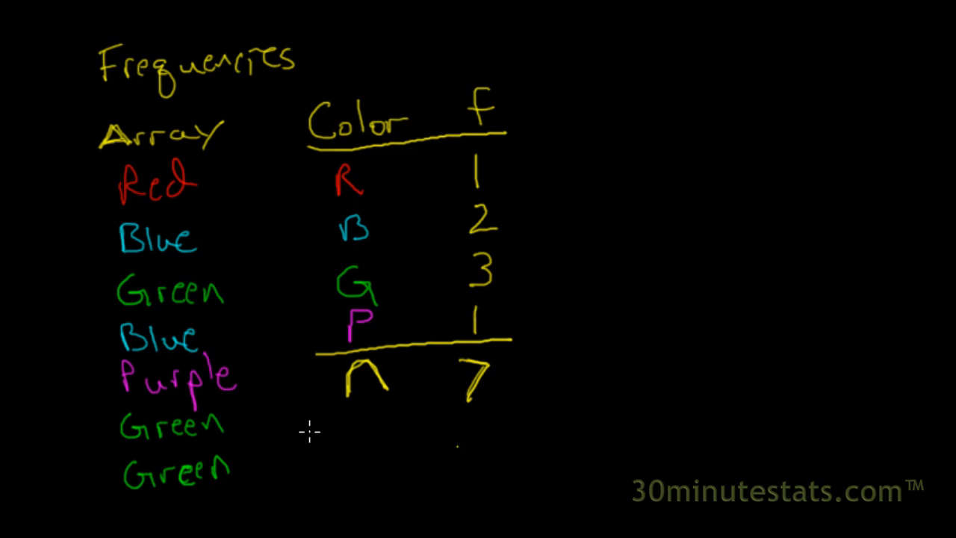
{"action": "mouse_move", "coordinate": [176, 474]}
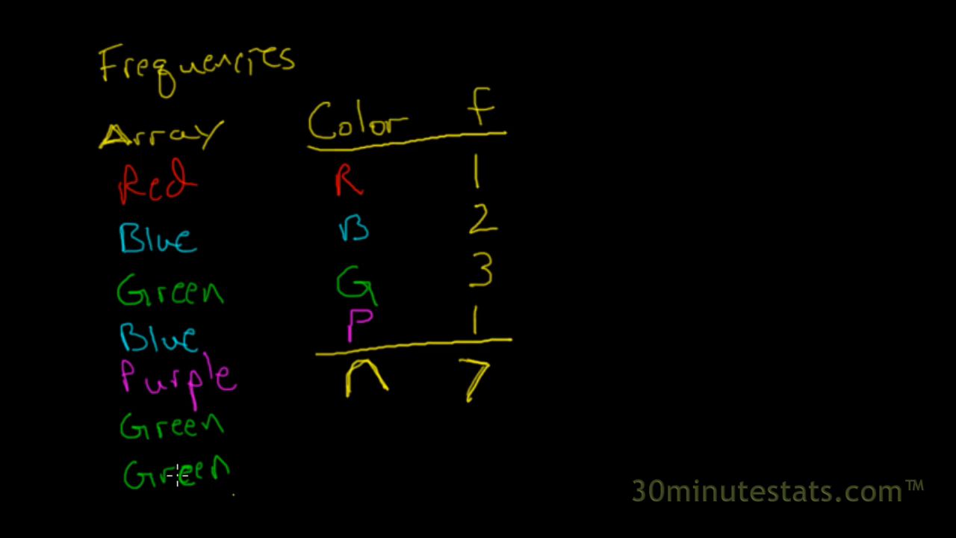
{"action": "mouse_move", "coordinate": [522, 97]}
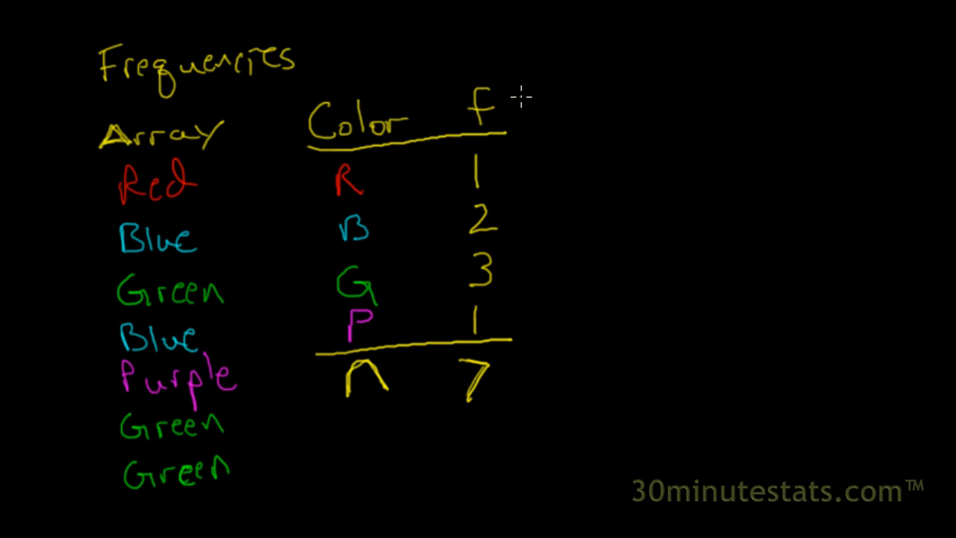
{"action": "mouse_move", "coordinate": [442, 276]}
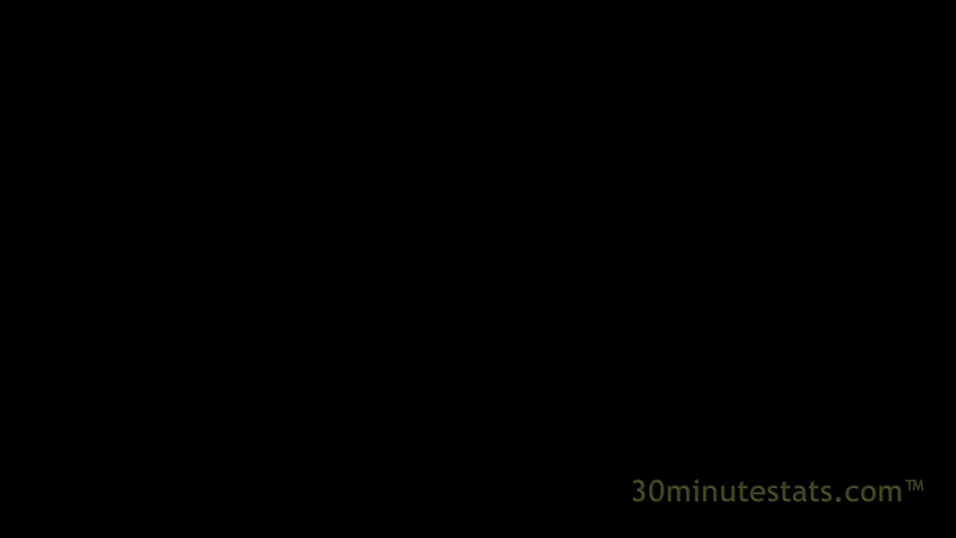
{"action": "mouse_move", "coordinate": [190, 113]}
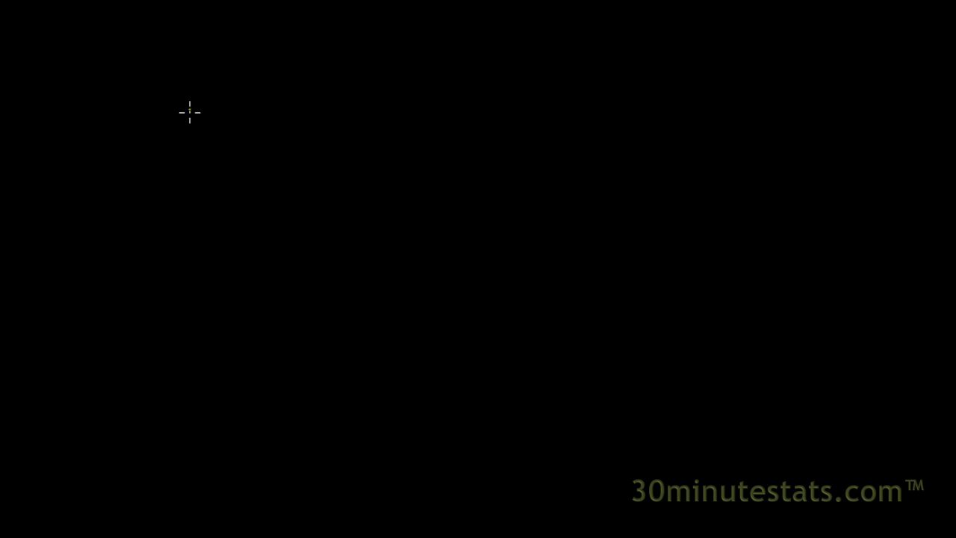
{"action": "type", "text": "Array"}
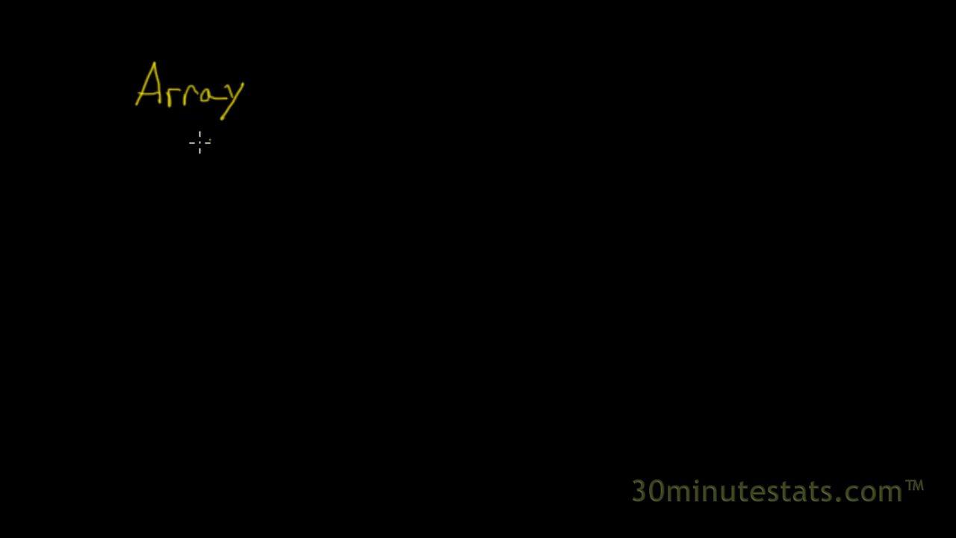
{"action": "mouse_move", "coordinate": [152, 206]}
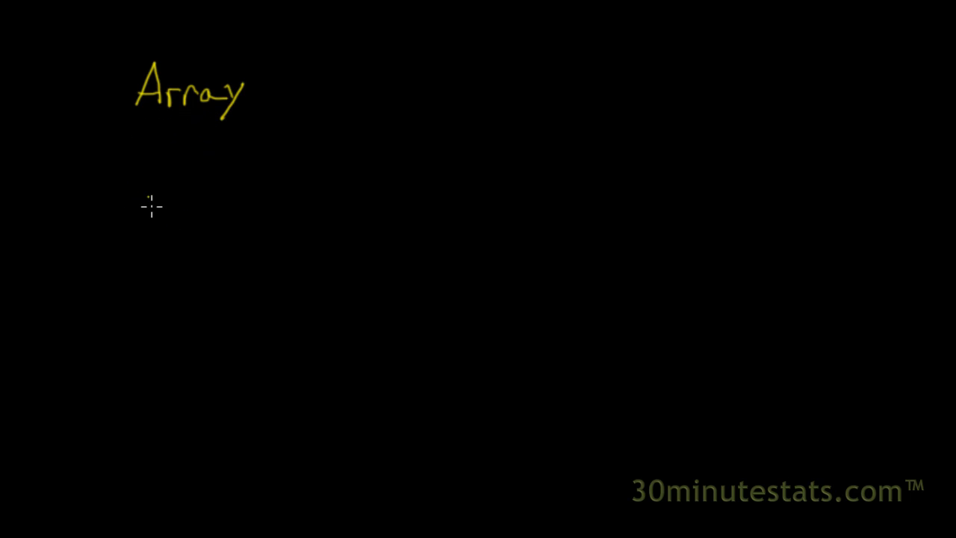
{"action": "mouse_move", "coordinate": [132, 240]}
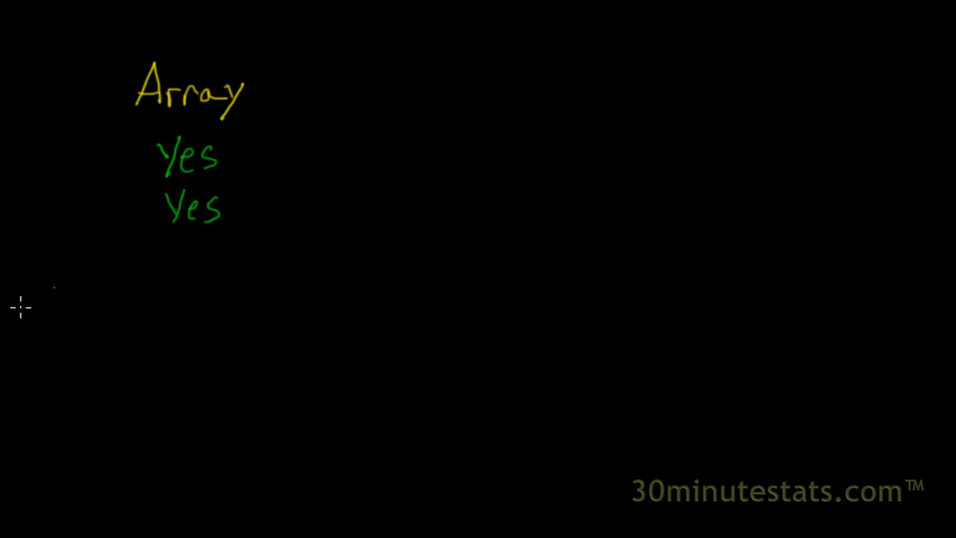
{"action": "mouse_move", "coordinate": [162, 266]}
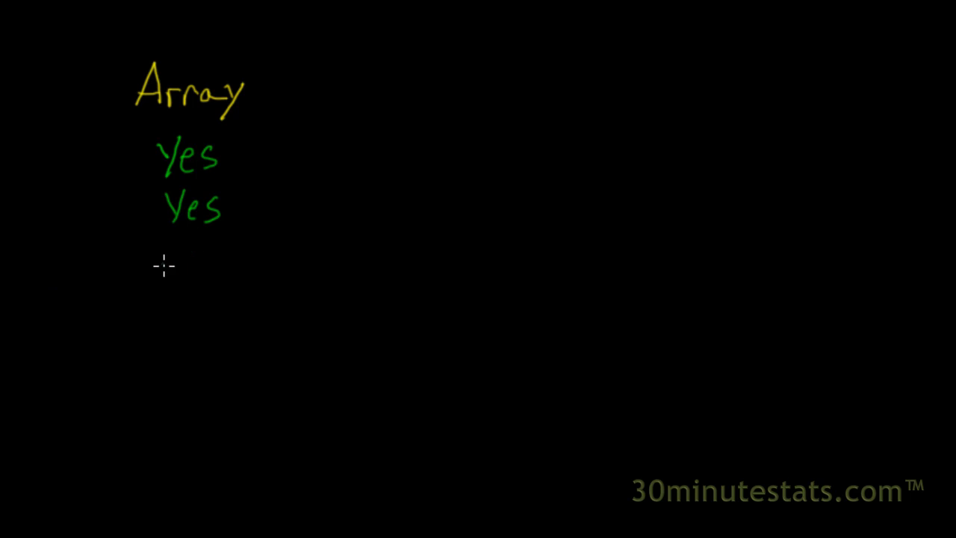
Step: Write Maybe as the third answer and No as the fourth
{"action": "left_click_drag", "start_coordinate": [157, 265], "coordinate": [231, 257]}
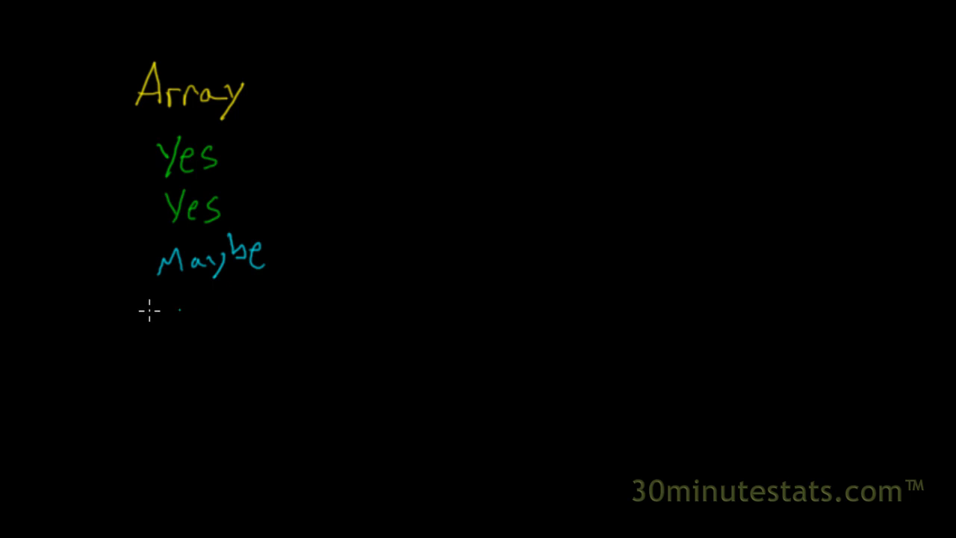
{"action": "left_click_drag", "start_coordinate": [152, 317], "coordinate": [179, 306]}
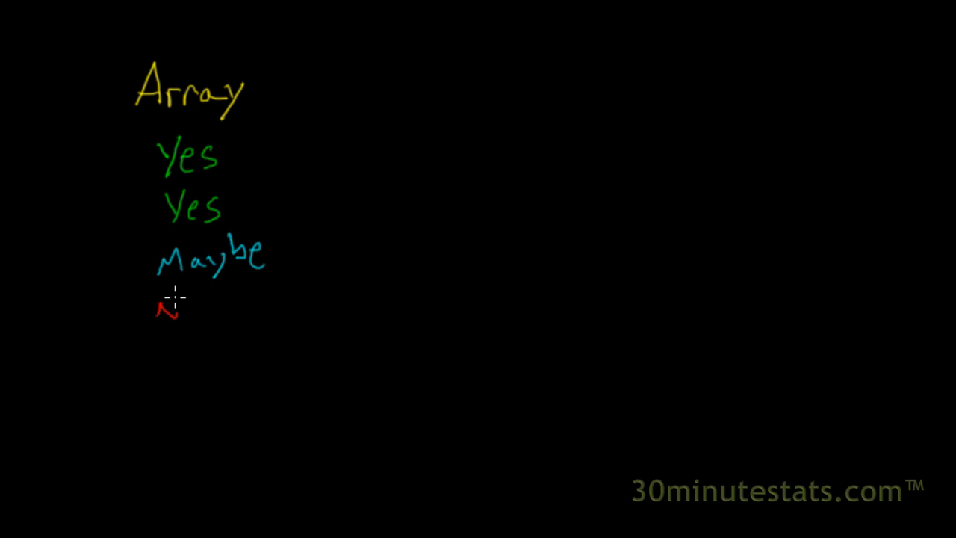
{"action": "left_click_drag", "start_coordinate": [157, 314], "coordinate": [202, 321]}
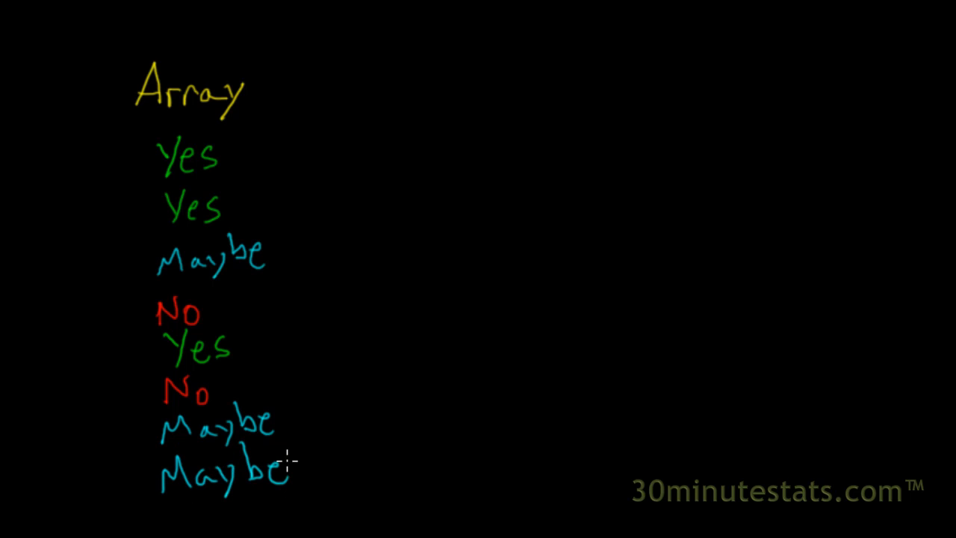
{"action": "mouse_move", "coordinate": [224, 253]}
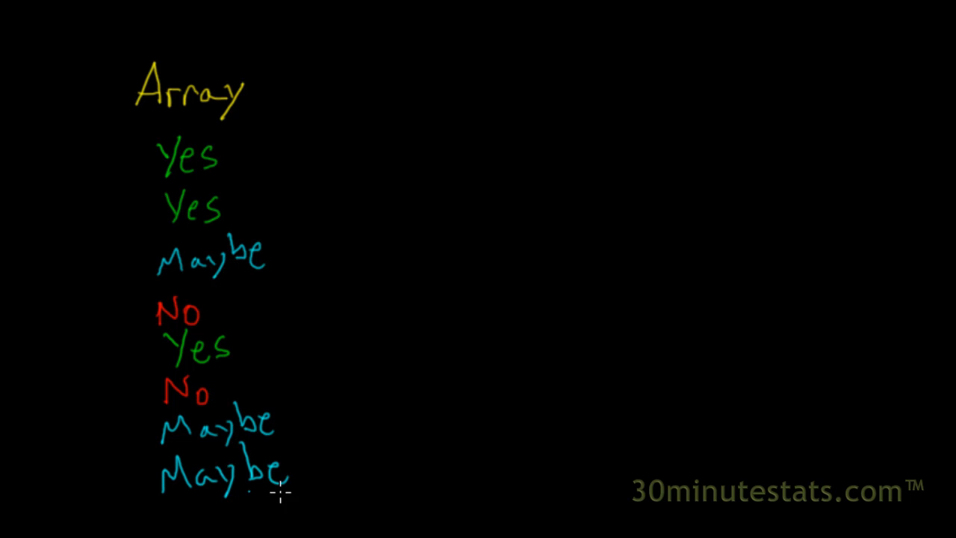
{"action": "mouse_move", "coordinate": [508, 298]}
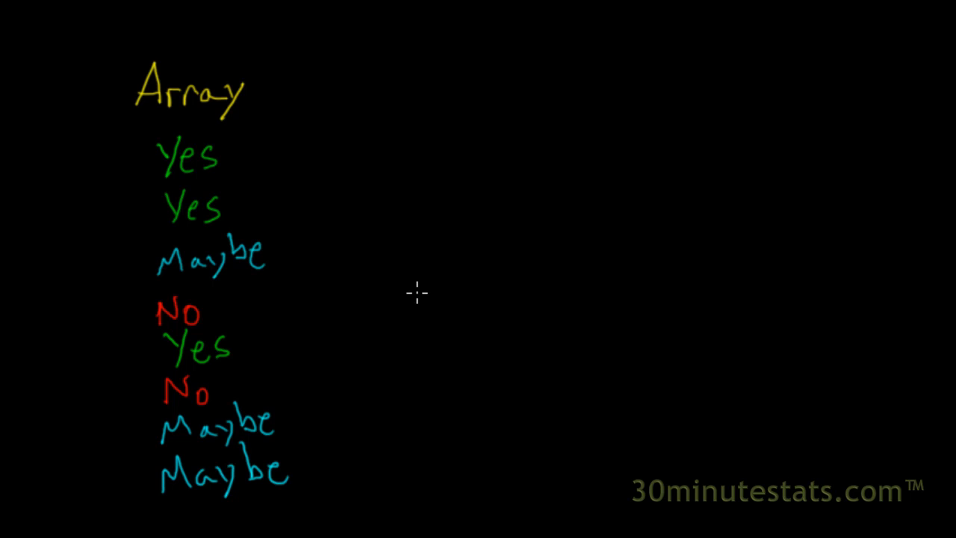
{"action": "mouse_move", "coordinate": [345, 176]}
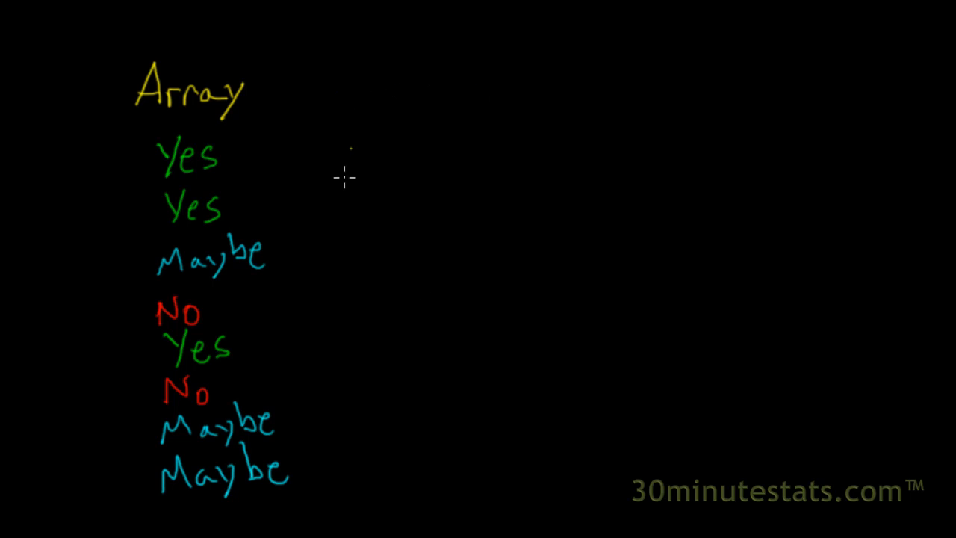
{"action": "mouse_move", "coordinate": [401, 95]}
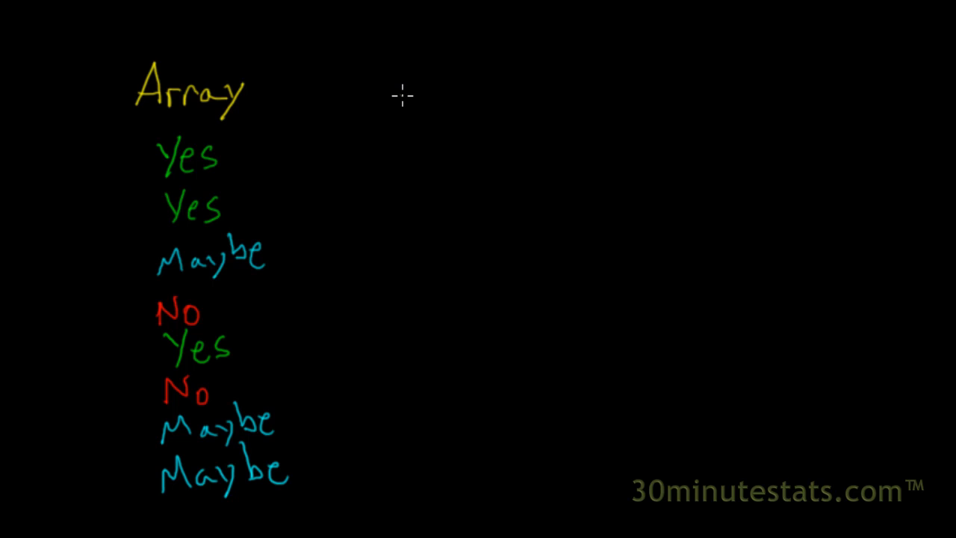
{"action": "mouse_move", "coordinate": [385, 81]}
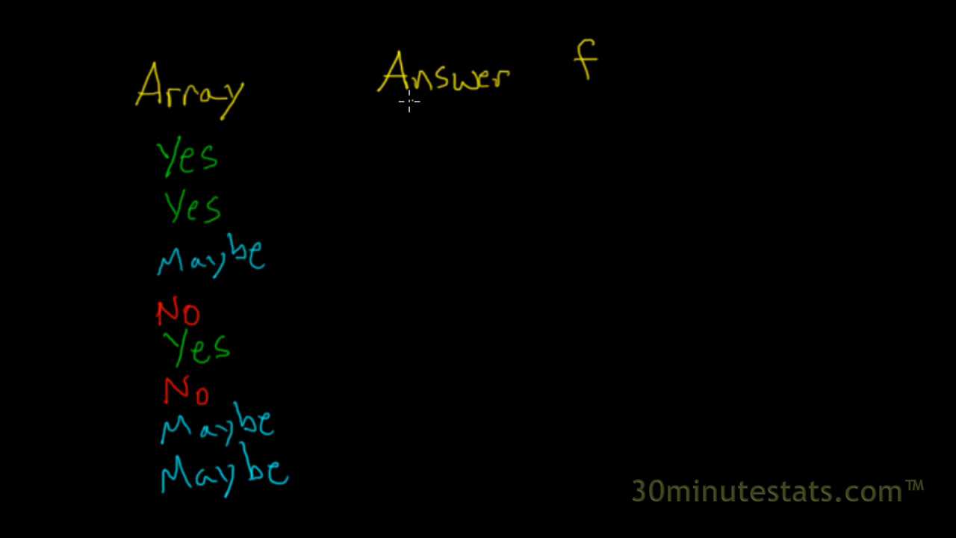
Step: Underline the Answer and f headings
{"action": "left_click_drag", "start_coordinate": [379, 101], "coordinate": [603, 90]}
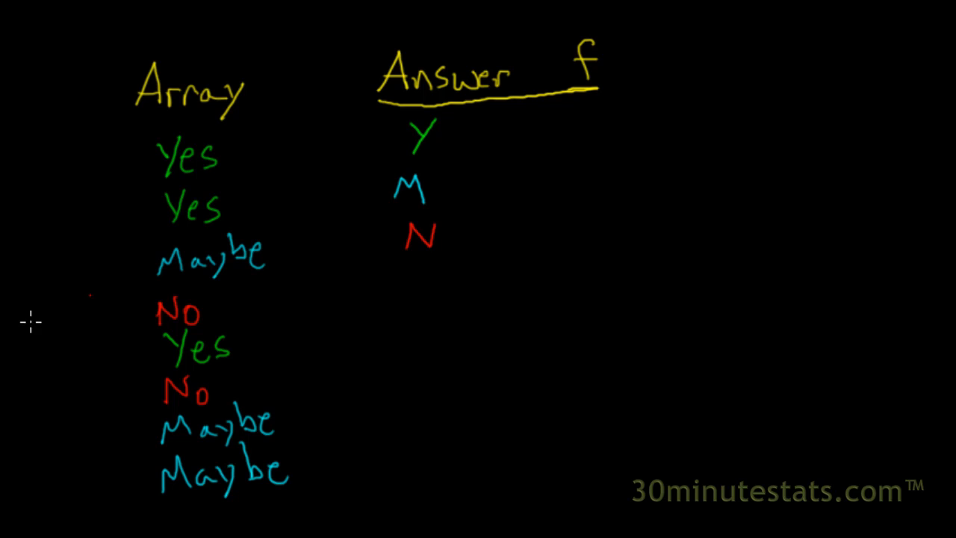
{"action": "mouse_move", "coordinate": [562, 119]}
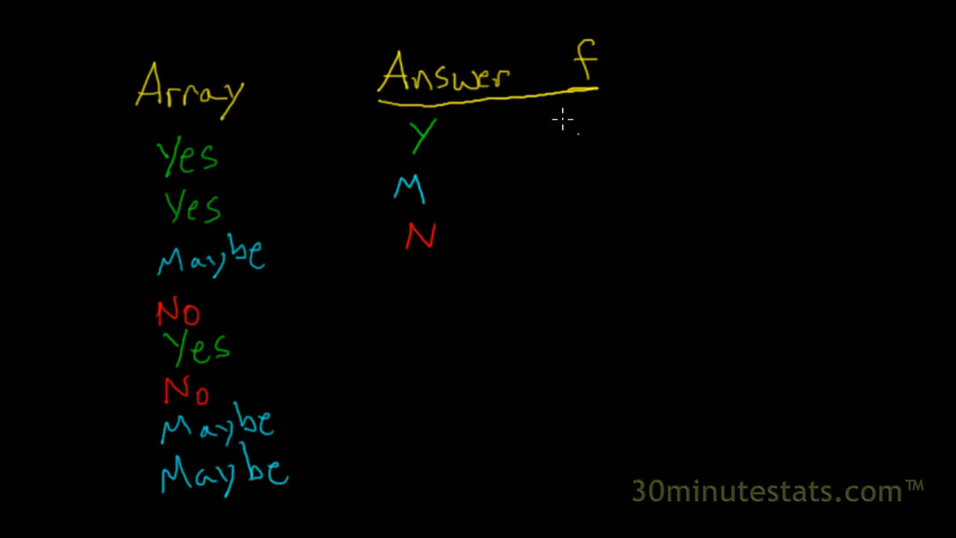
{"action": "mouse_move", "coordinate": [224, 193]}
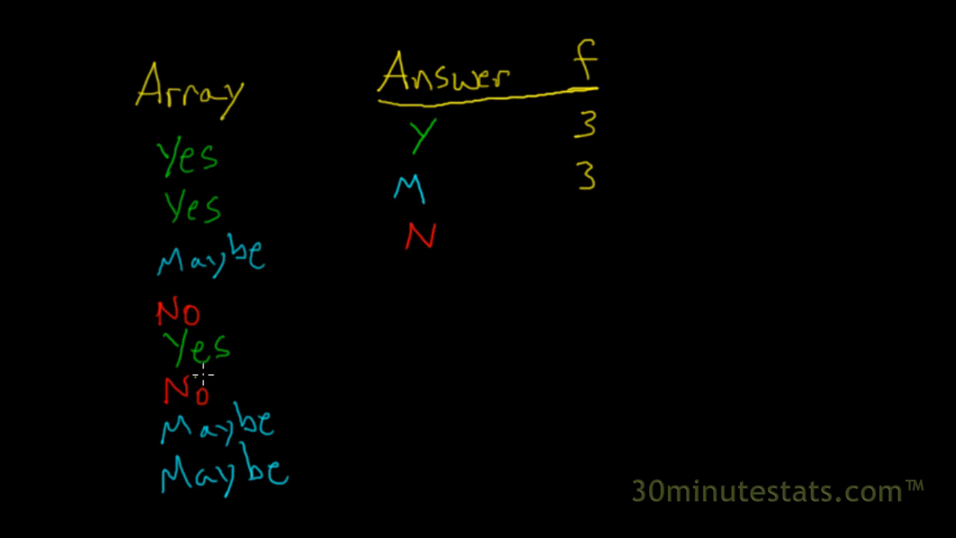
{"action": "mouse_move", "coordinate": [397, 275]}
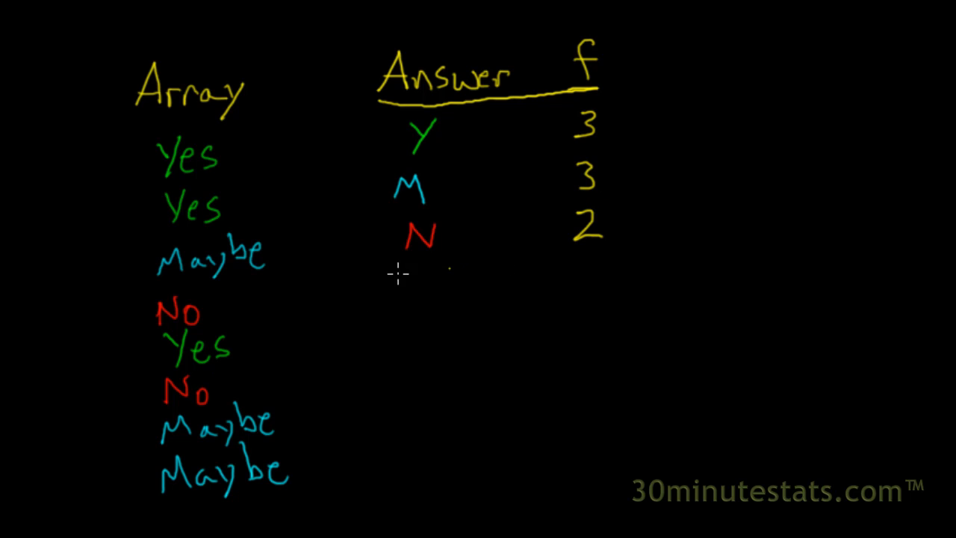
Step: Rule off below the Y, M, N rows before the total
{"action": "left_click_drag", "start_coordinate": [381, 261], "coordinate": [612, 252]}
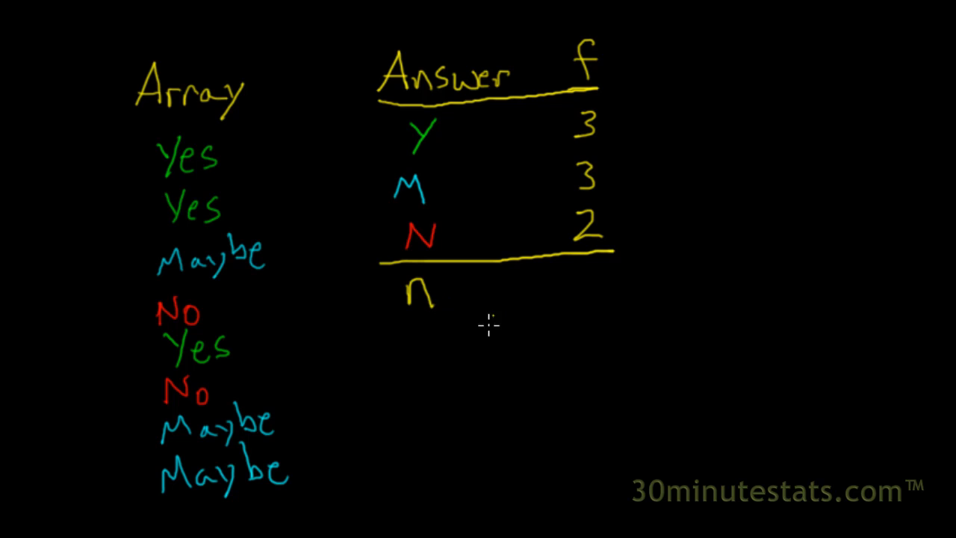
{"action": "mouse_move", "coordinate": [568, 131]}
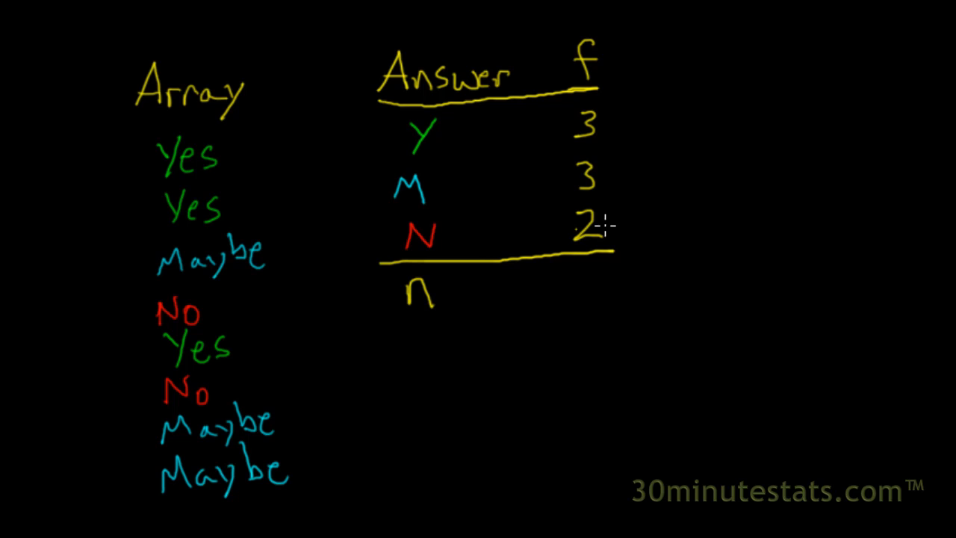
{"action": "mouse_move", "coordinate": [621, 200]}
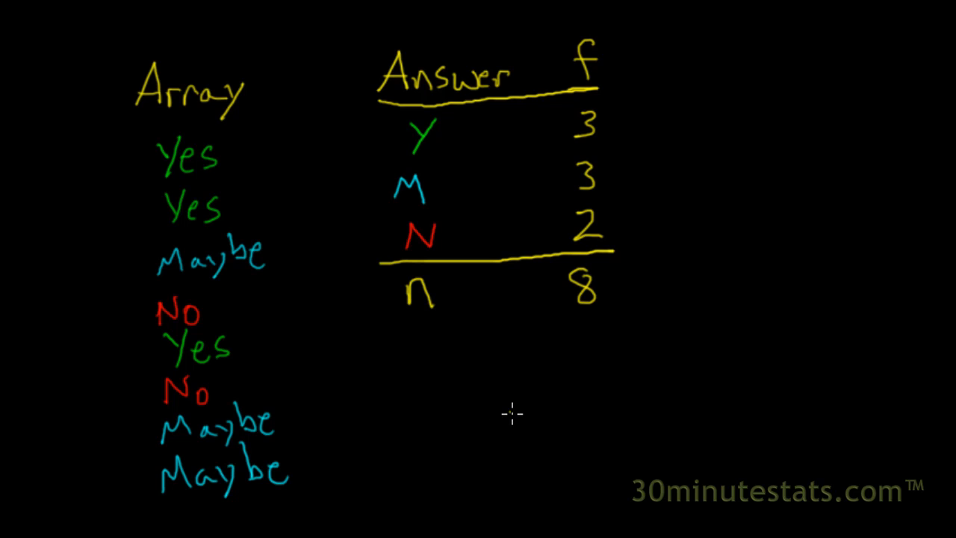
{"action": "mouse_move", "coordinate": [630, 186]}
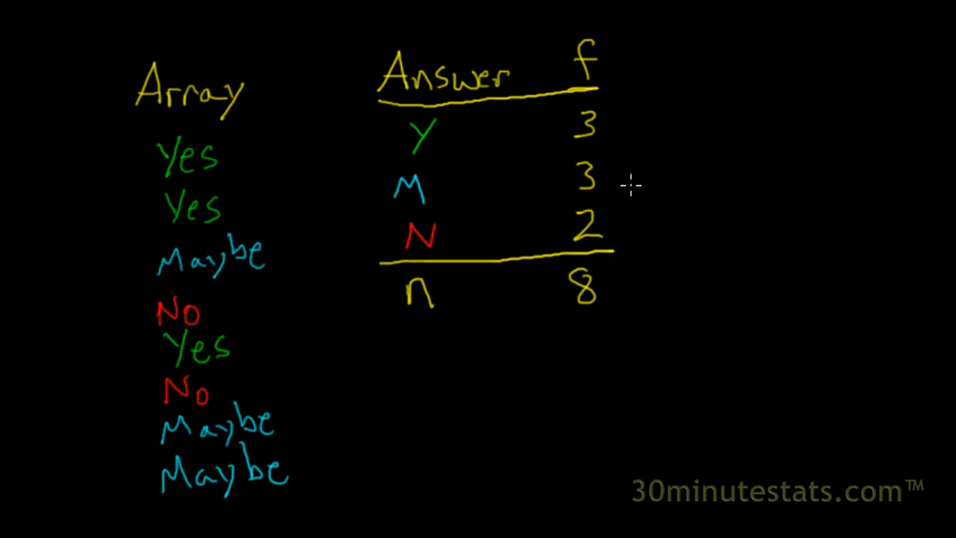
{"action": "mouse_move", "coordinate": [688, 178]}
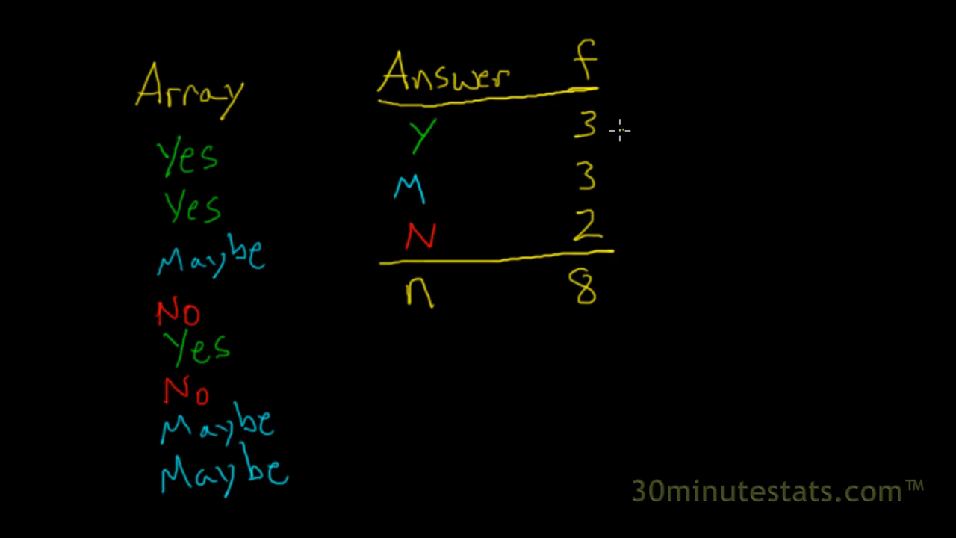
{"action": "mouse_move", "coordinate": [612, 224]}
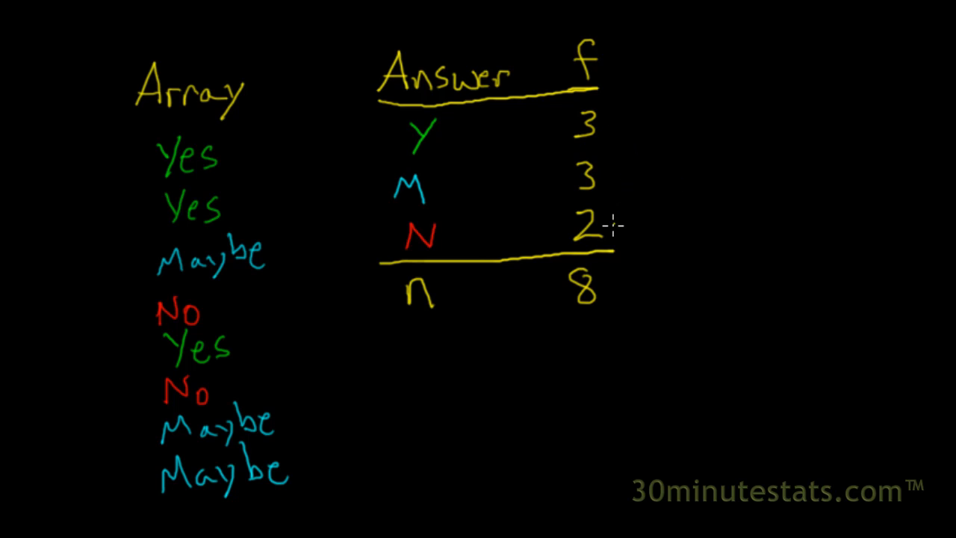
{"action": "mouse_move", "coordinate": [486, 409]}
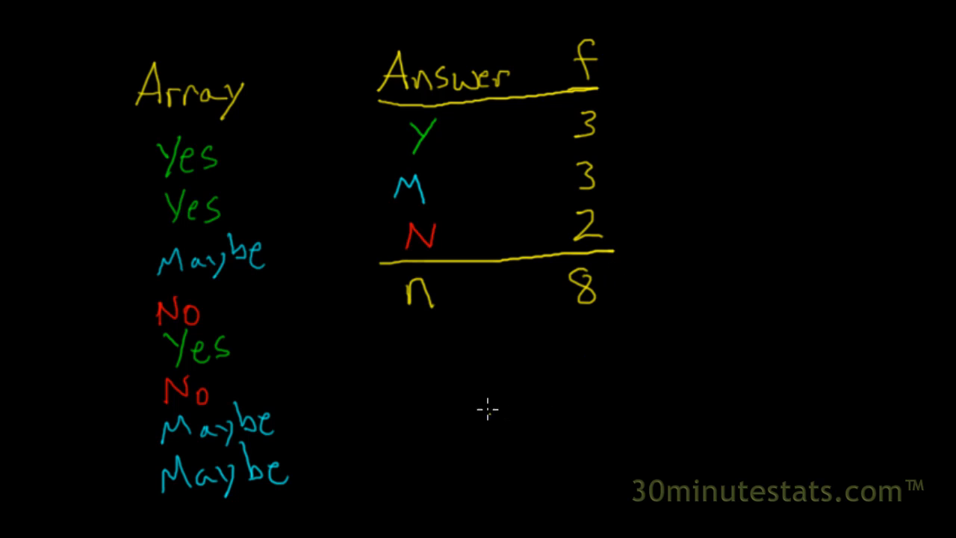
{"action": "mouse_move", "coordinate": [462, 460]}
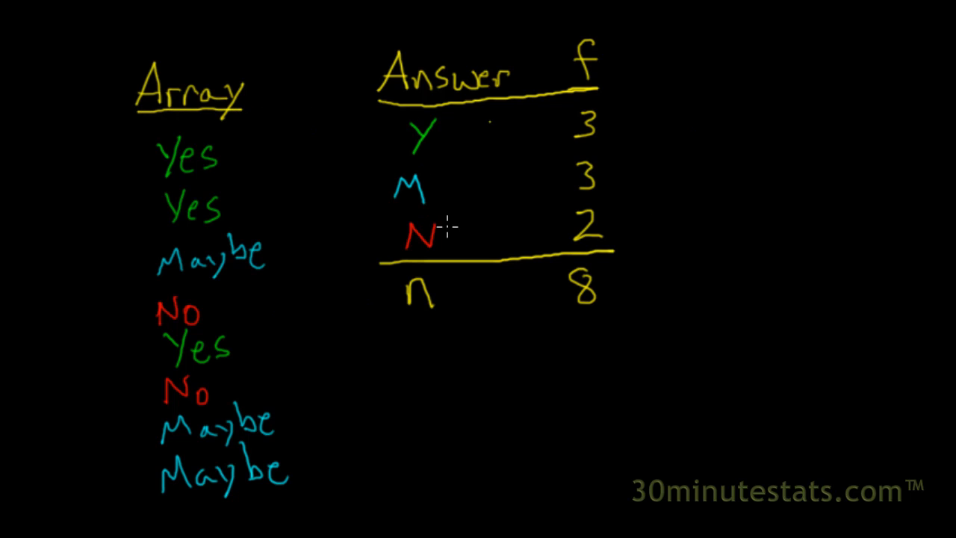
{"action": "mouse_move", "coordinate": [626, 325]}
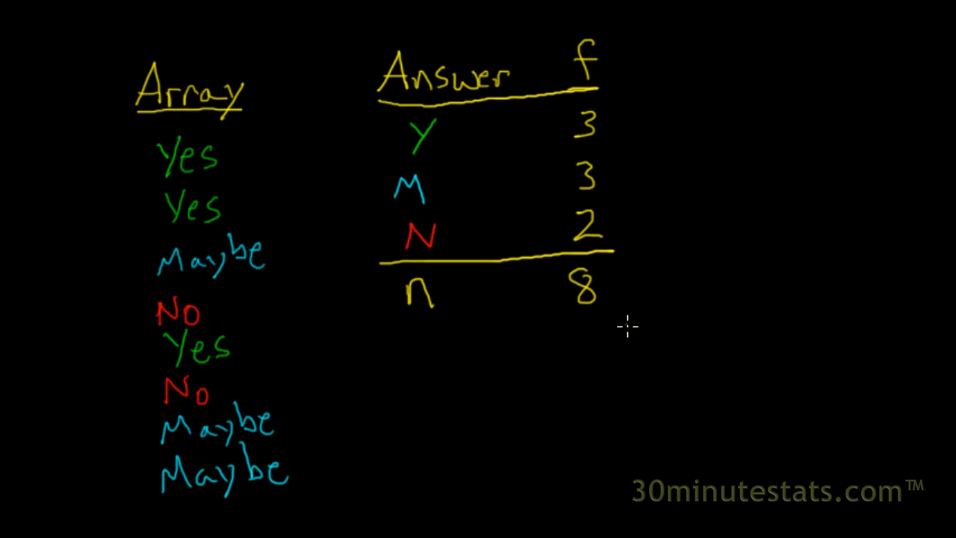
{"action": "mouse_move", "coordinate": [626, 135]}
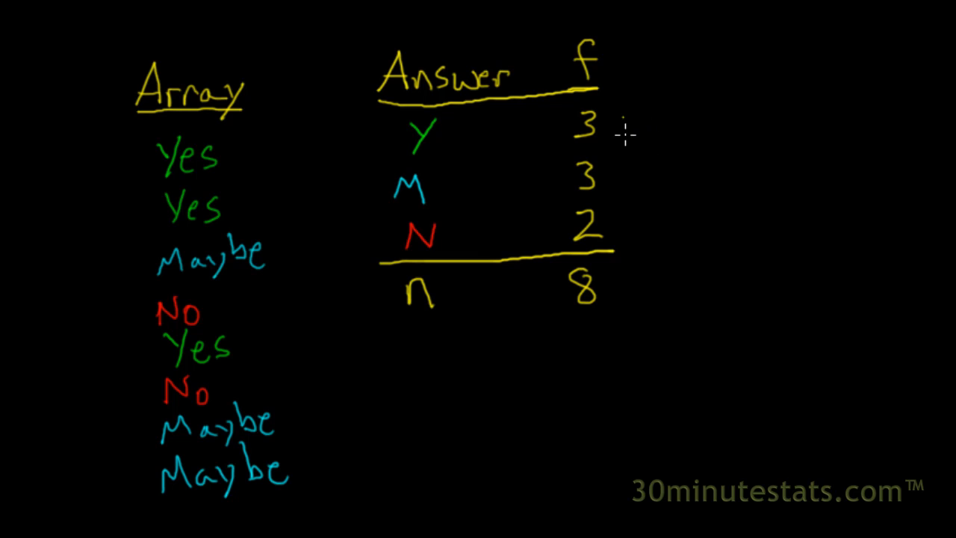
{"action": "mouse_move", "coordinate": [405, 158]}
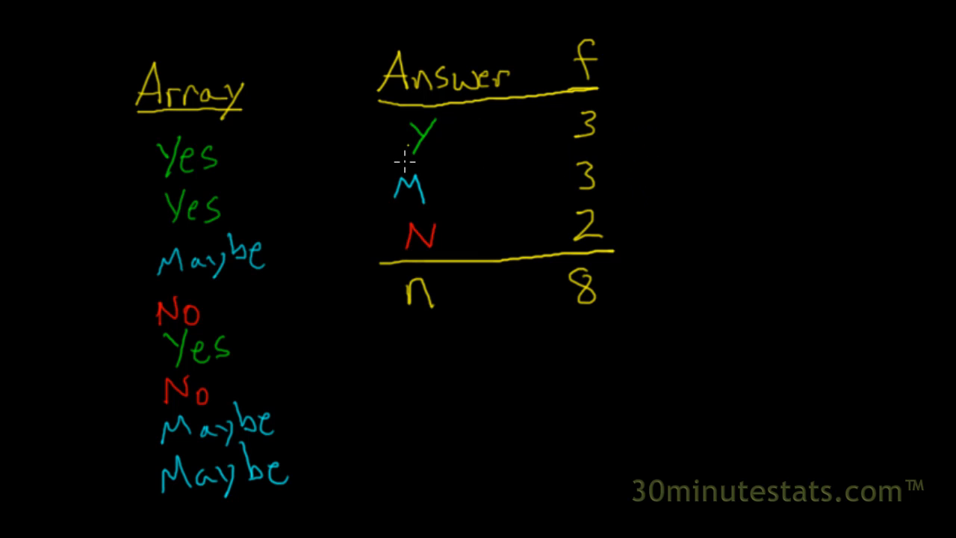
{"action": "mouse_move", "coordinate": [415, 254]}
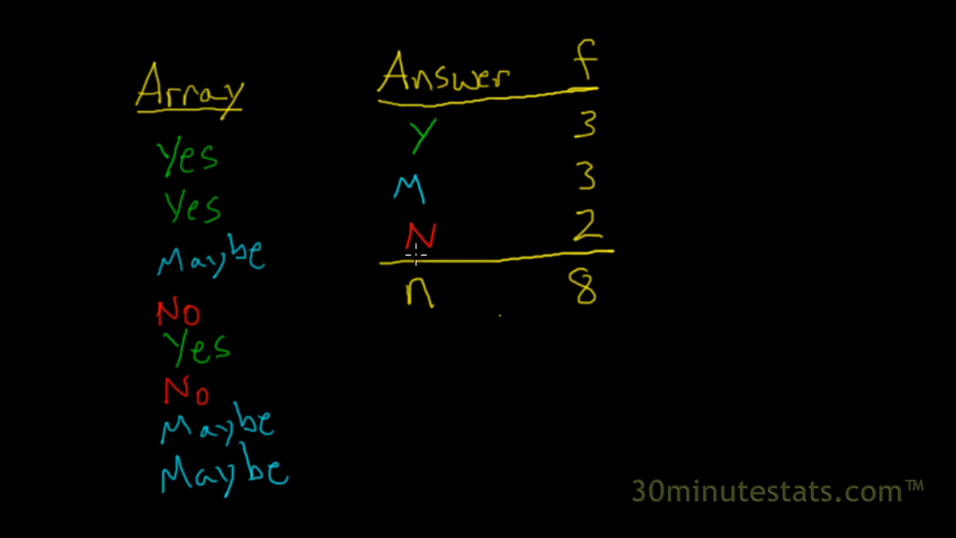